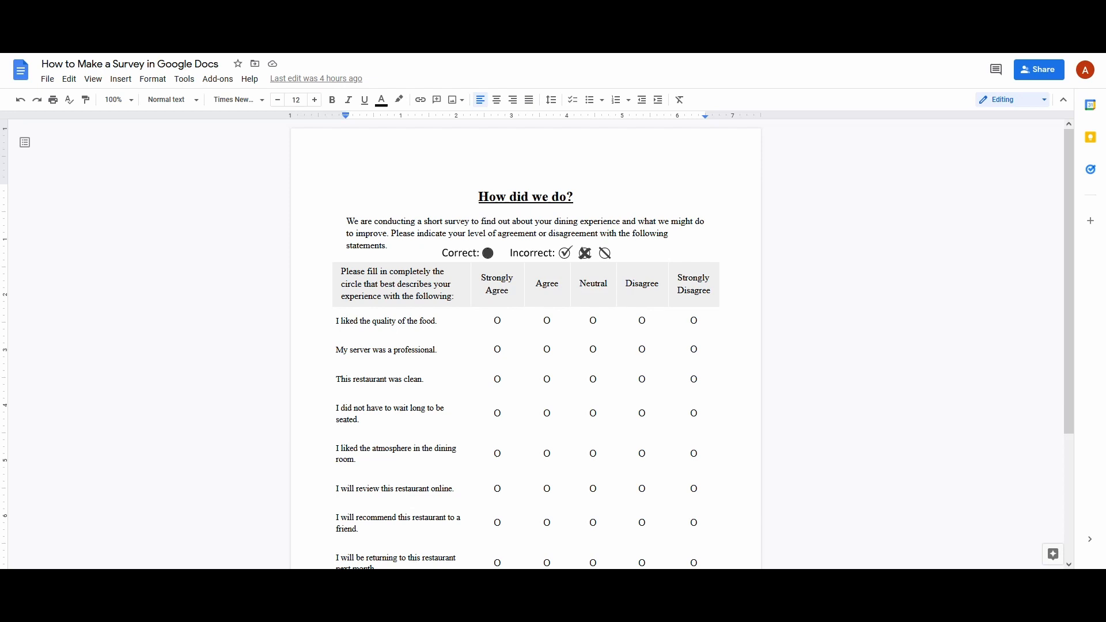
mouse_move(293, 305)
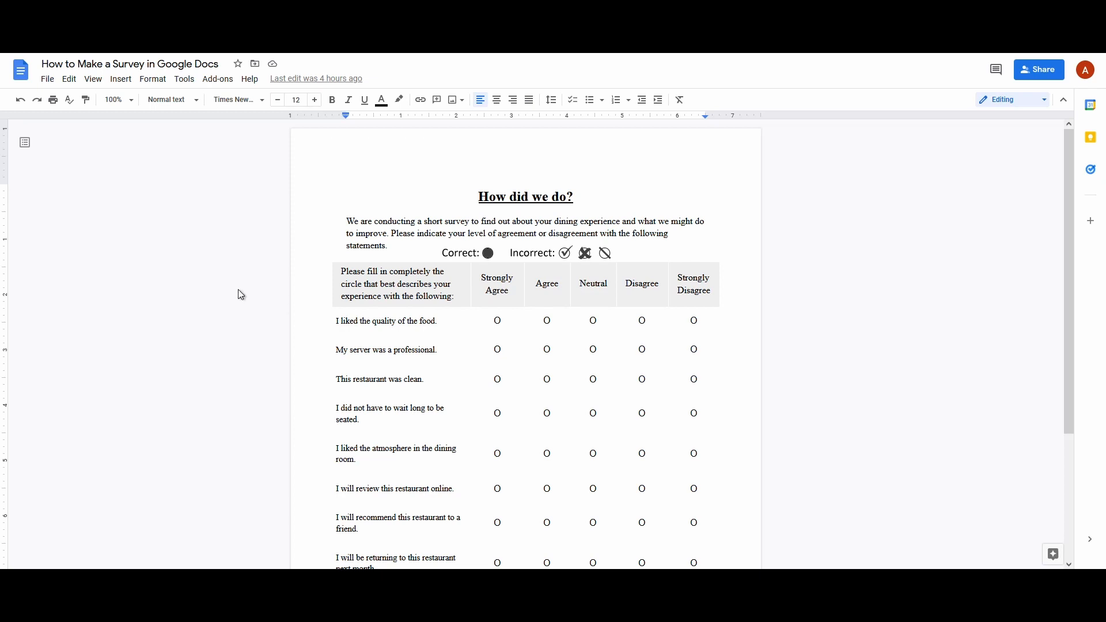
Start a blank document holding the 'How did we do?' heading, intro paragraph and marking legend
left_click(399, 284)
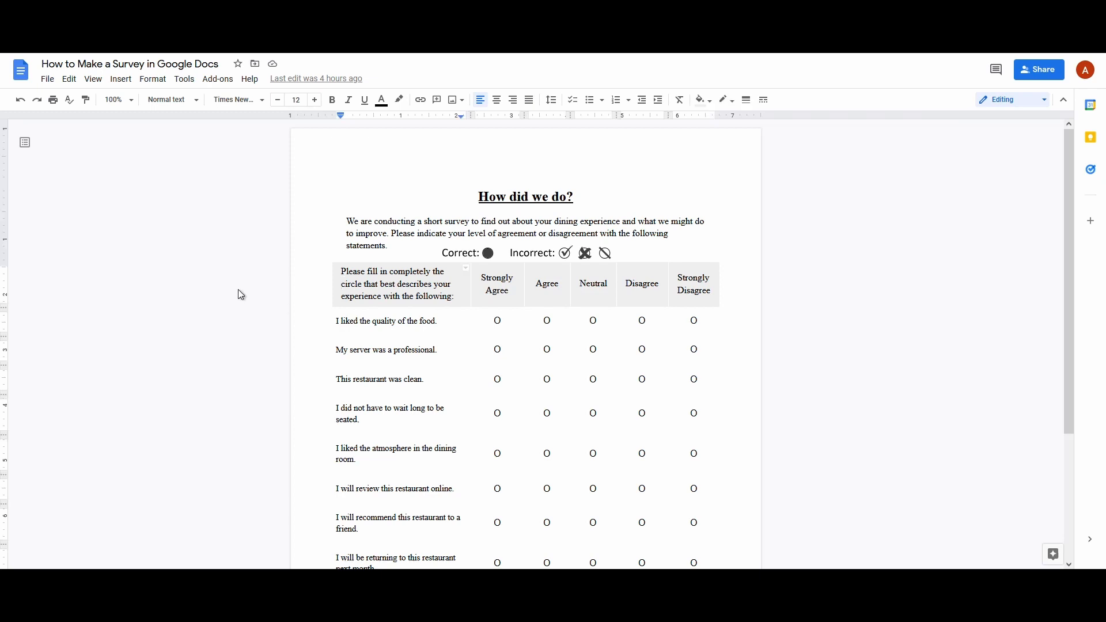
scroll("down", 3)
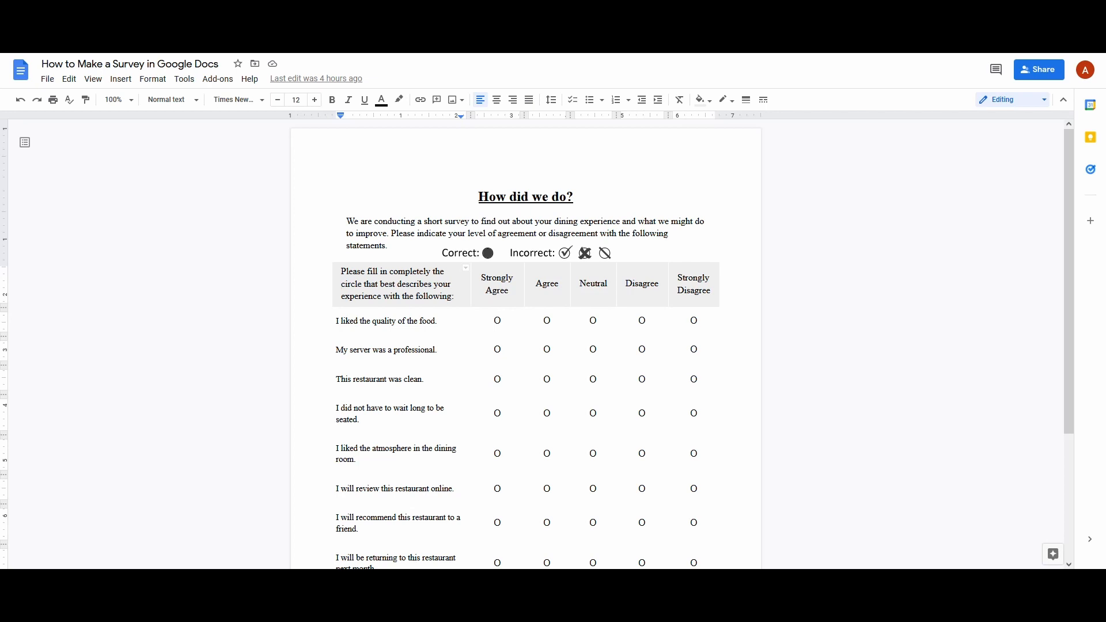
mouse_move(210, 234)
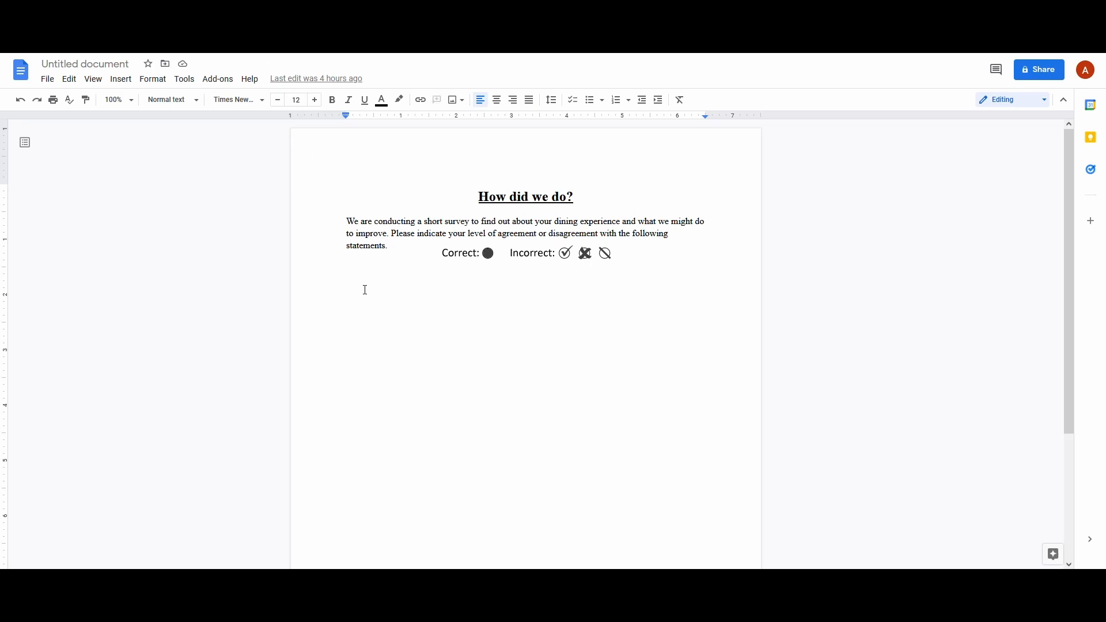
left_click(361, 275)
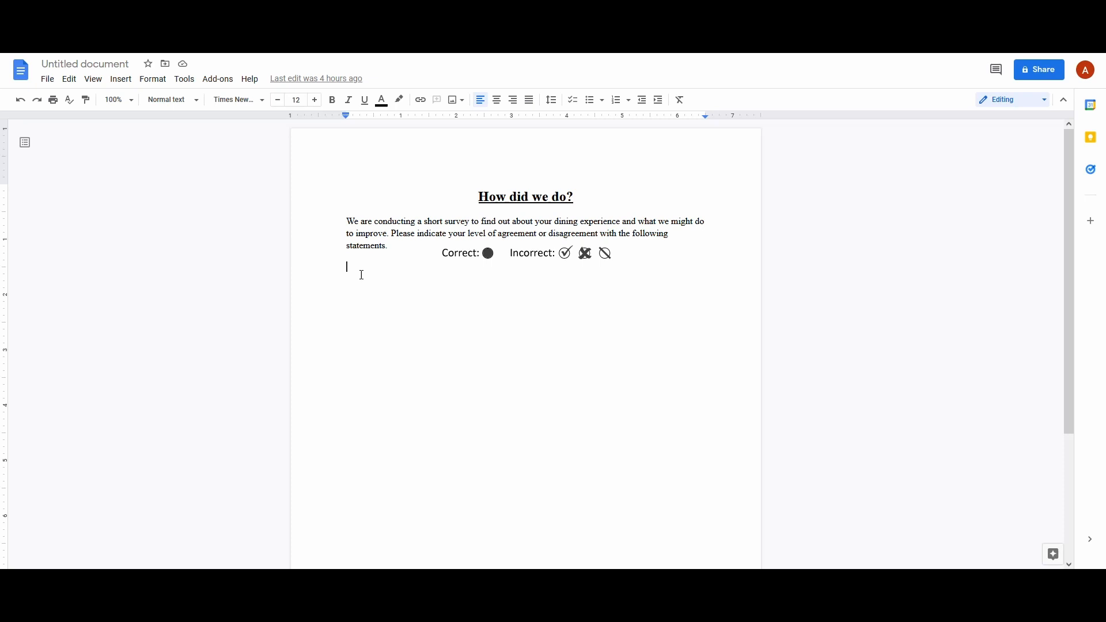
mouse_move(359, 274)
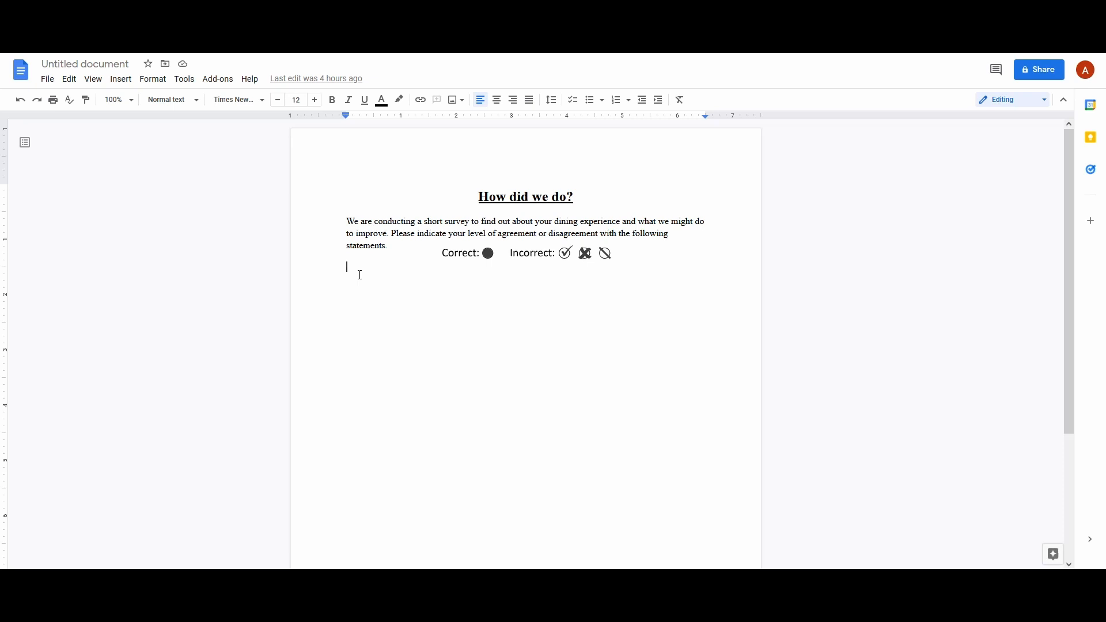
mouse_move(120, 79)
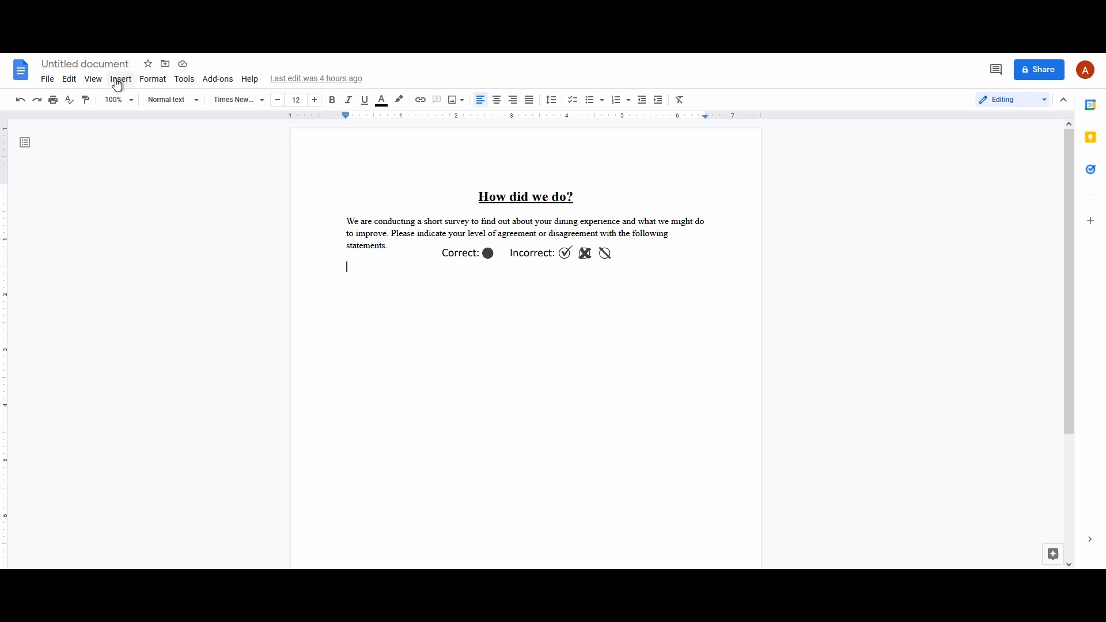
Insert a 6-column by 9-row table below the marking legend
left_click(121, 79)
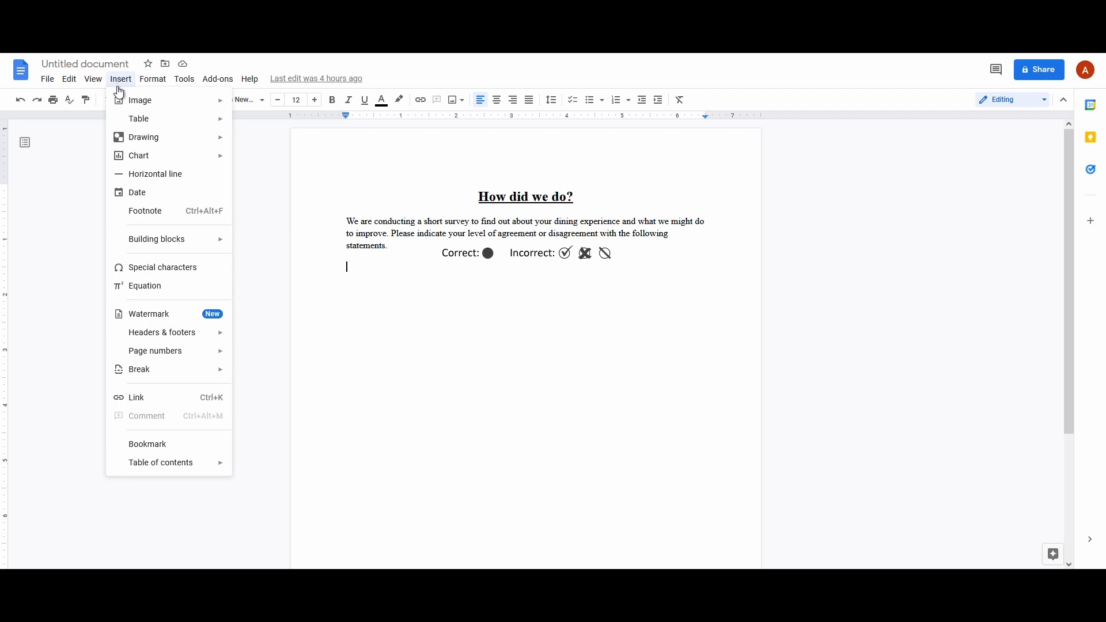
mouse_move(140, 119)
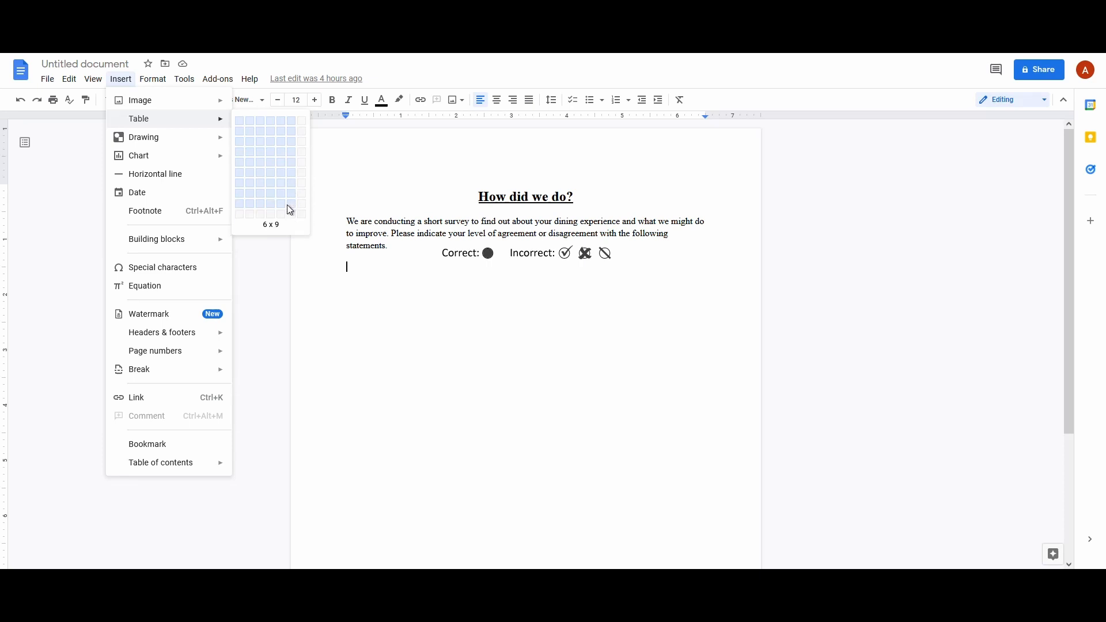
left_click(286, 205)
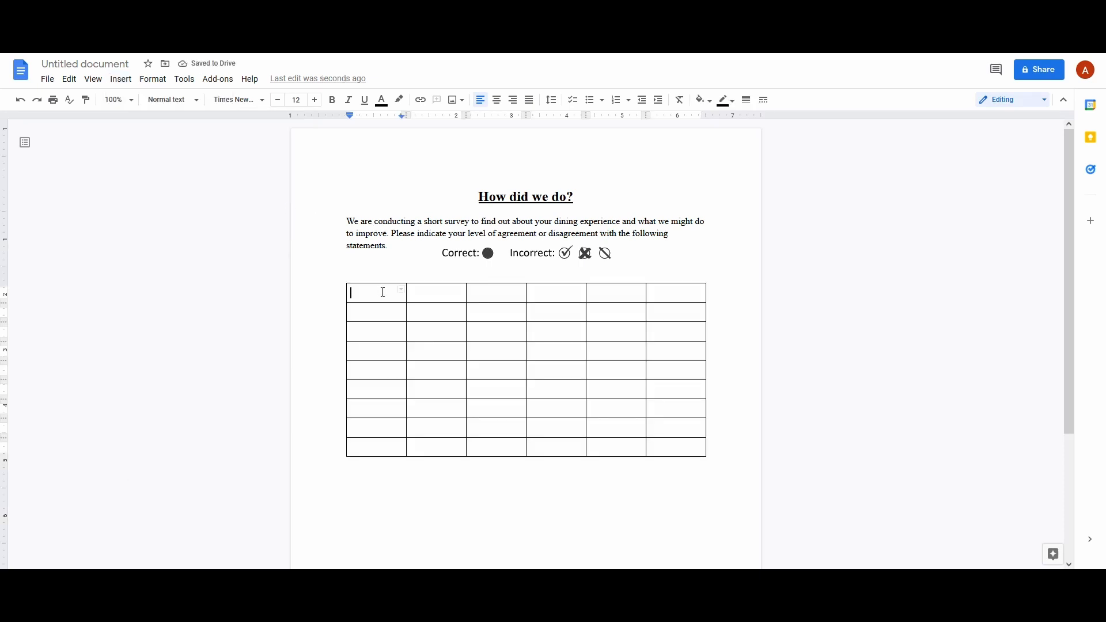
Fill row one with the instruction and five agreement headings, then the eight statements with O bubbles
left_click_drag(350, 292, 674, 291)
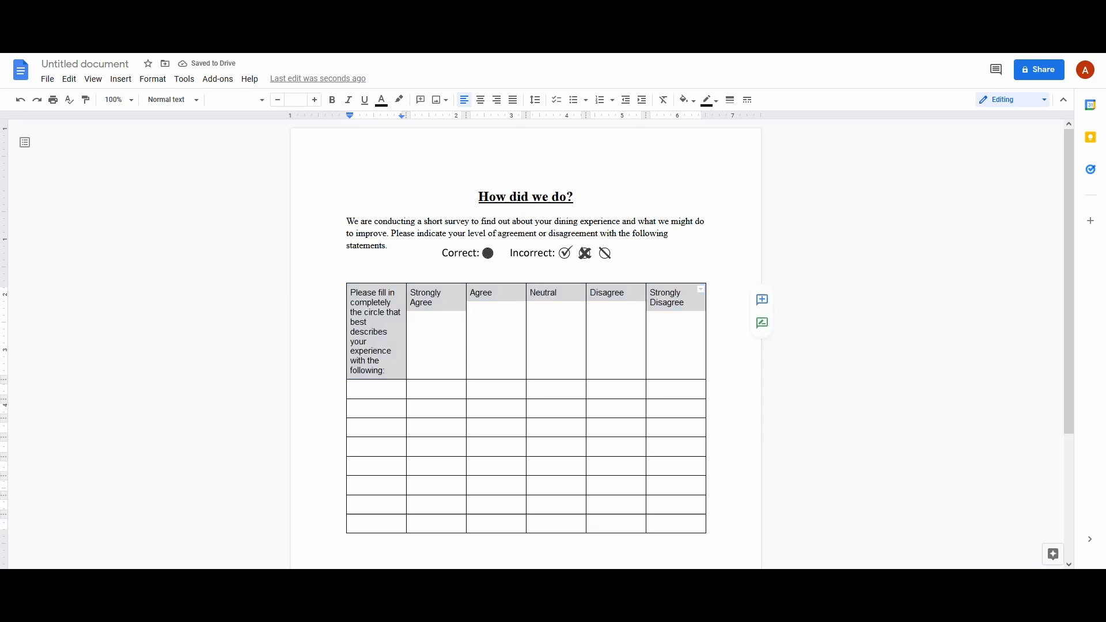
left_click(367, 389)
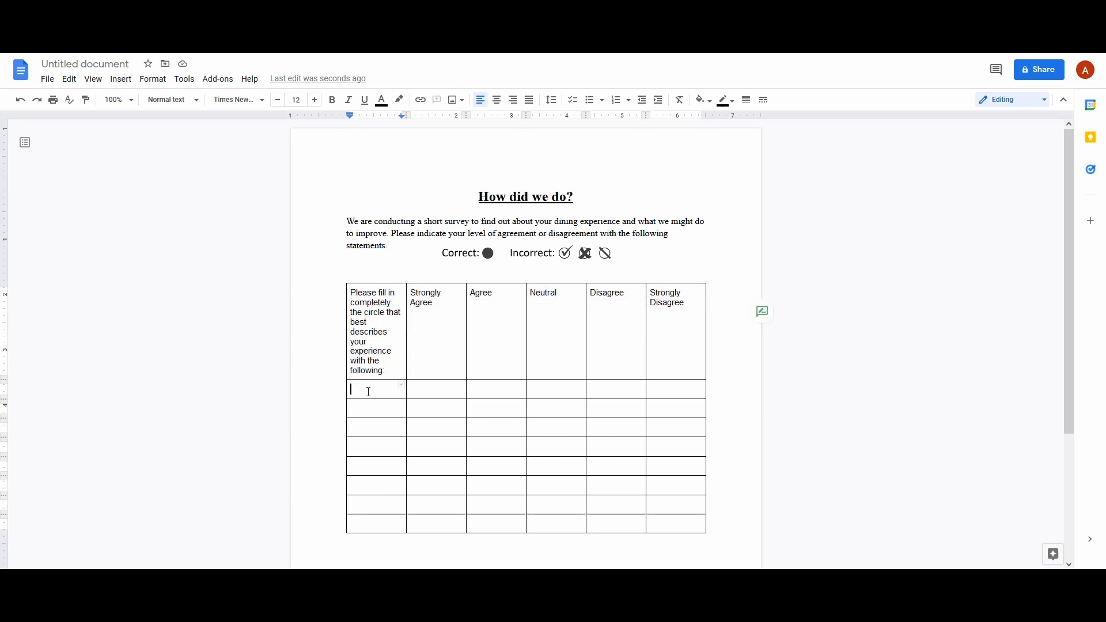
left_click_drag(368, 388, 663, 503)
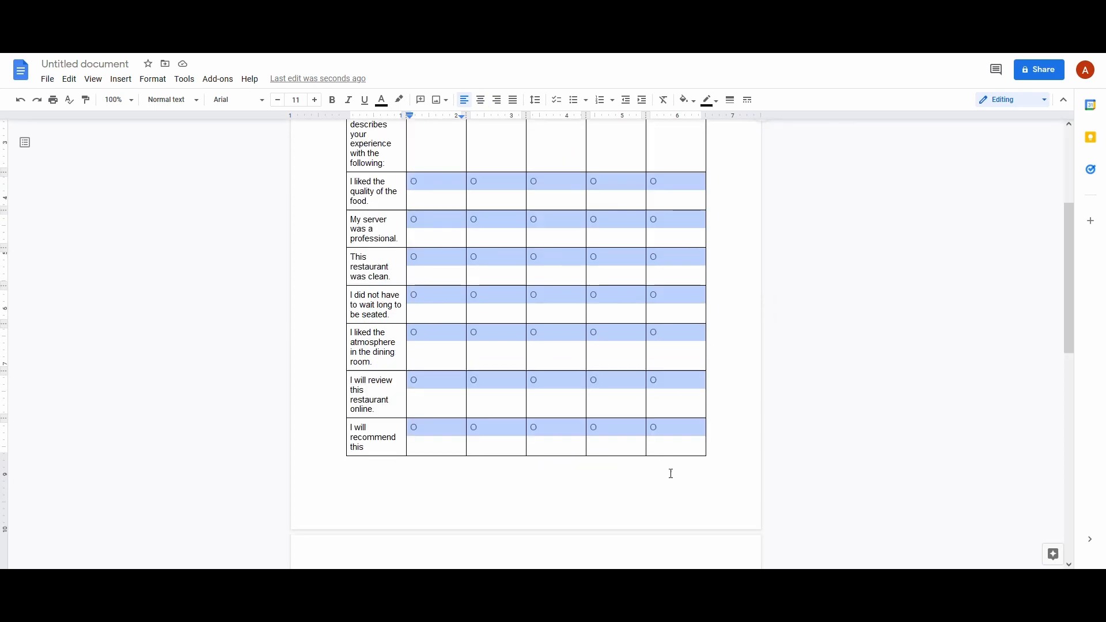
scroll("down", 3)
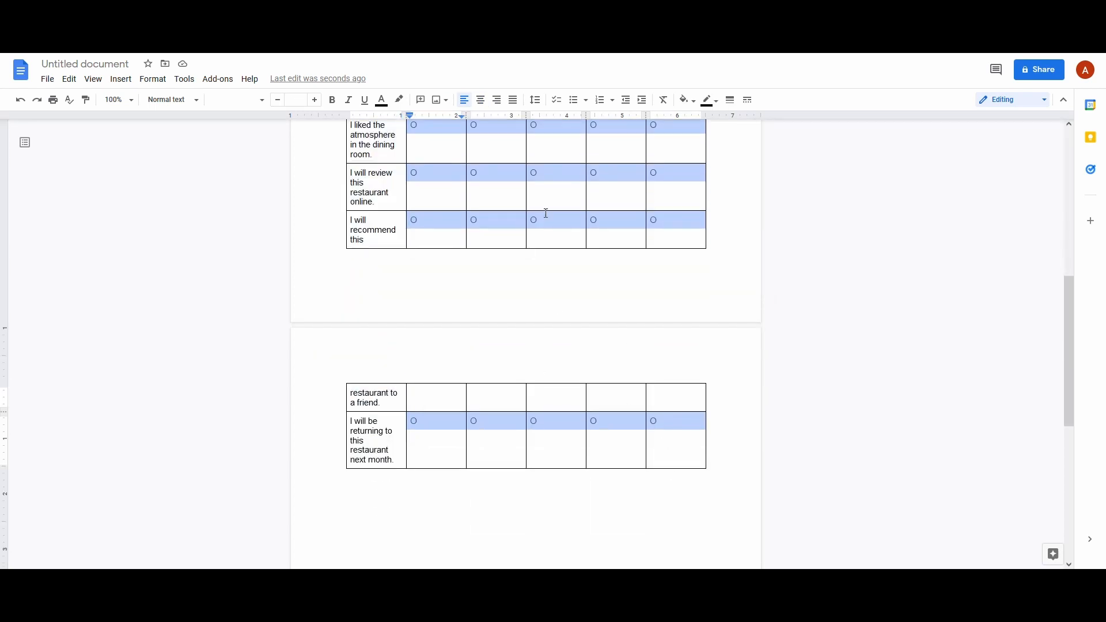
Centre the header labels and bubbles via Table properties so the table fits one page
right_click(544, 214)
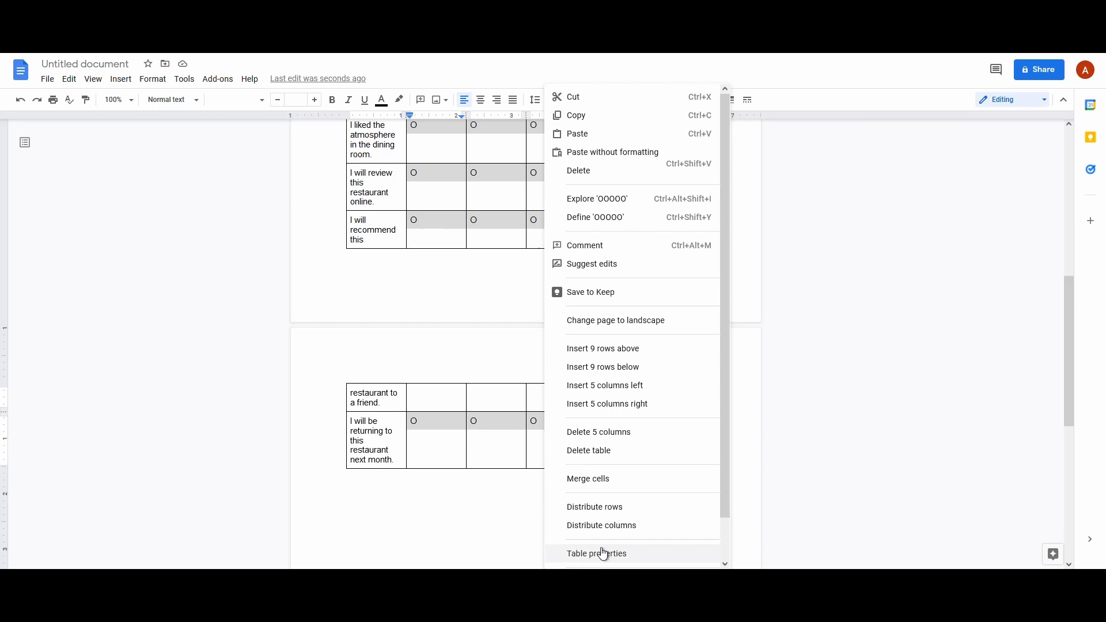
left_click(595, 553)
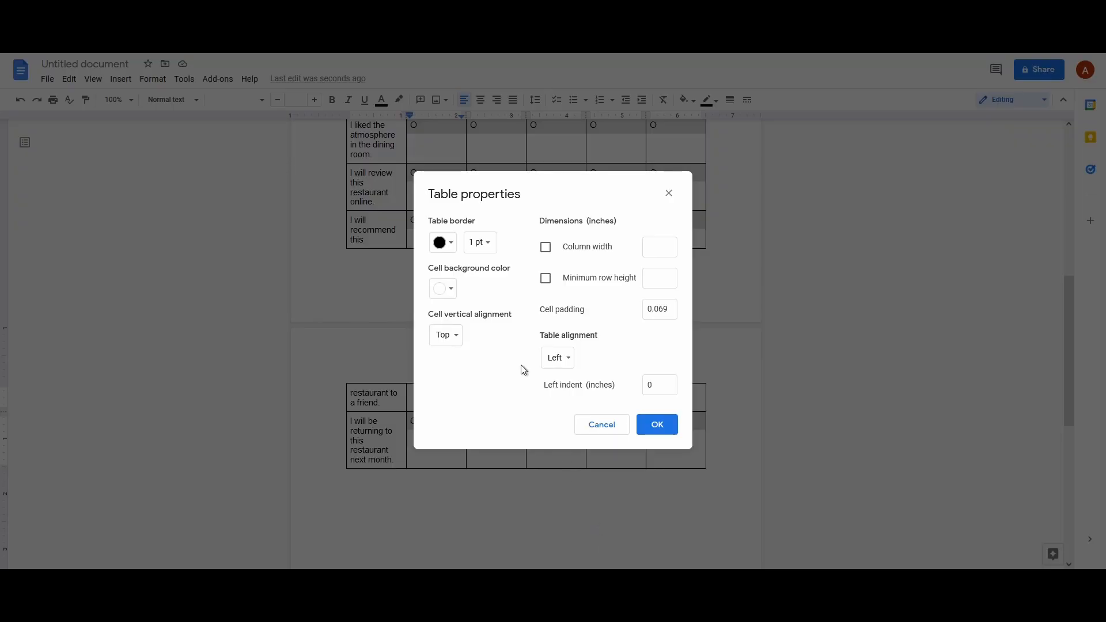
left_click(446, 334)
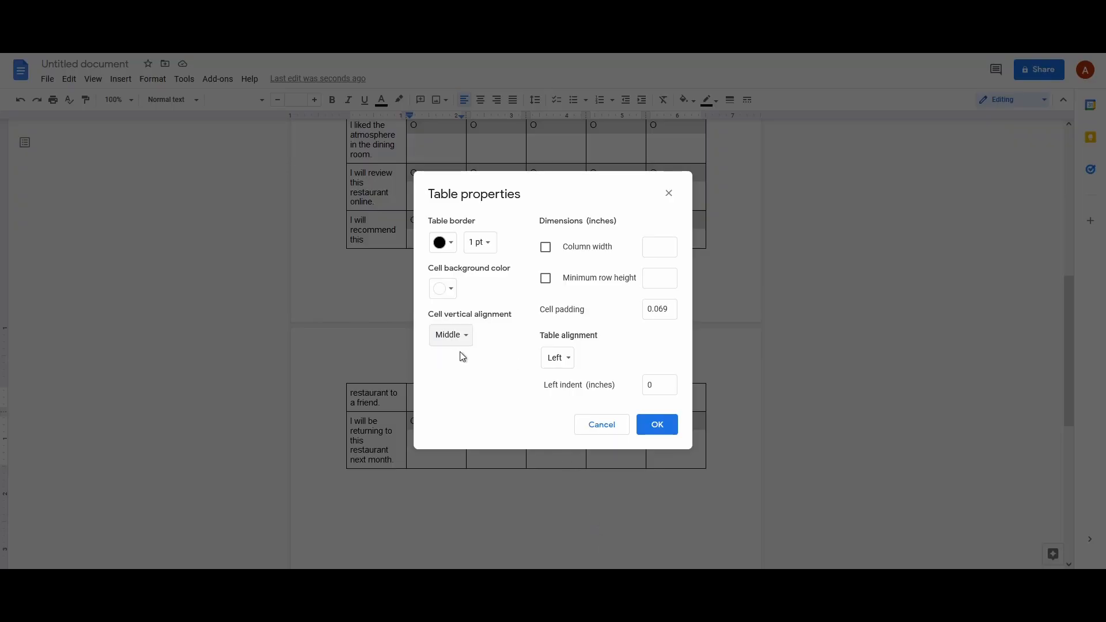
left_click(655, 424)
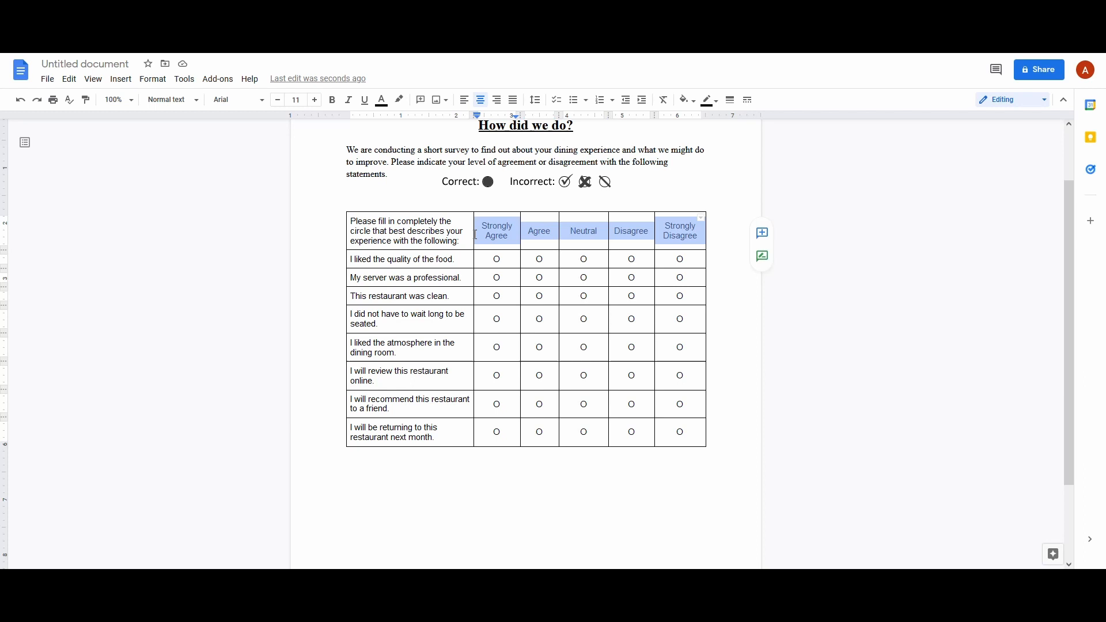
Give the header row a light gray cell background in Table properties
right_click(538, 230)
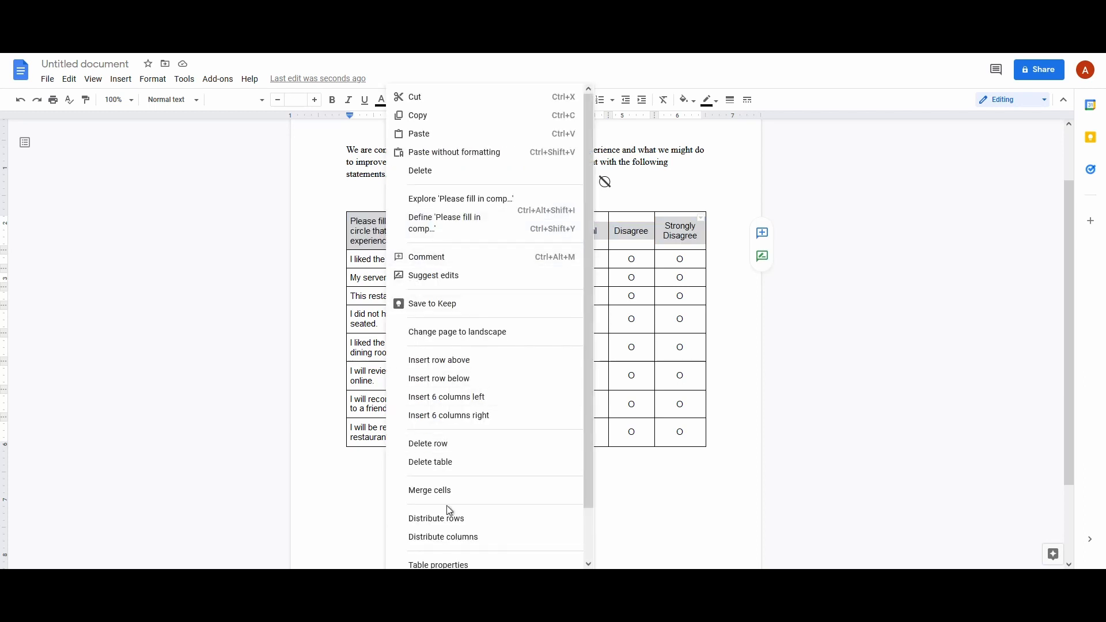
left_click(438, 564)
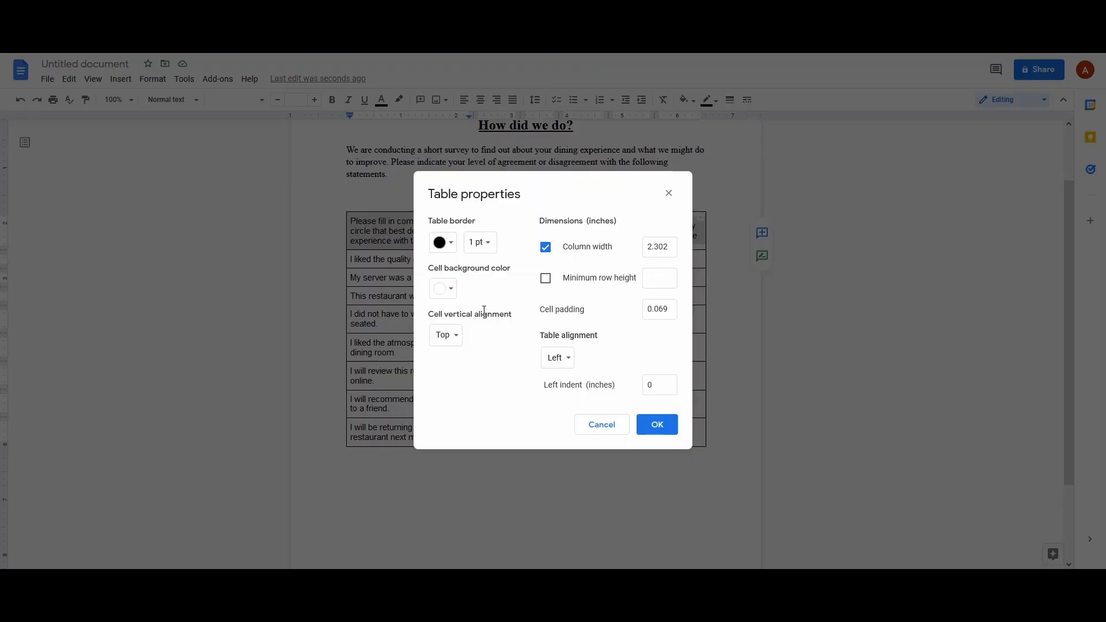
left_click(452, 288)
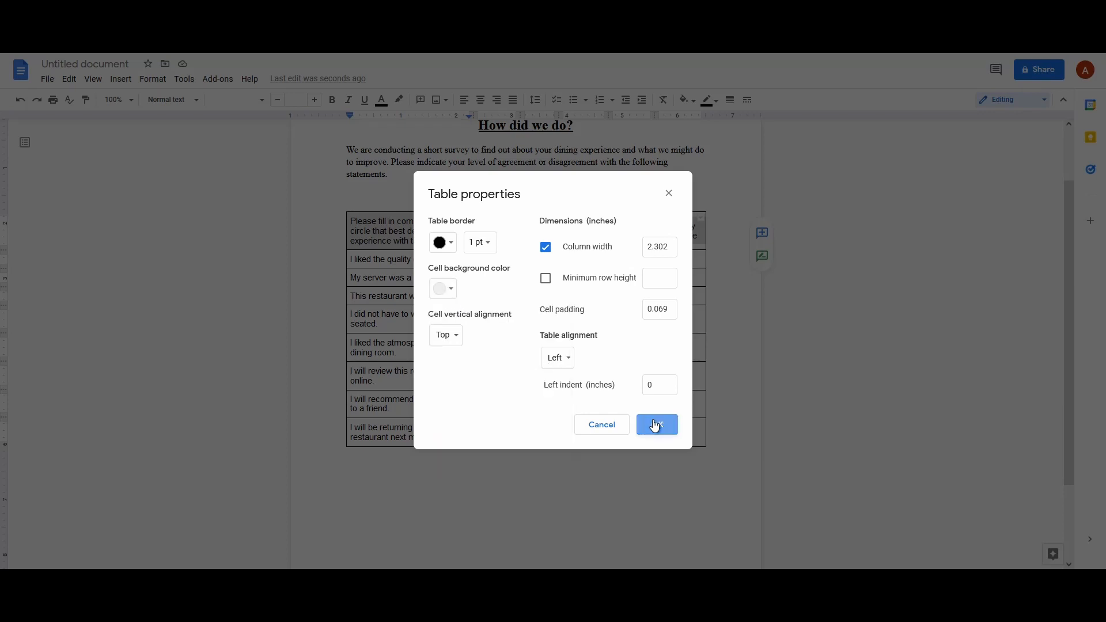
left_click(656, 425)
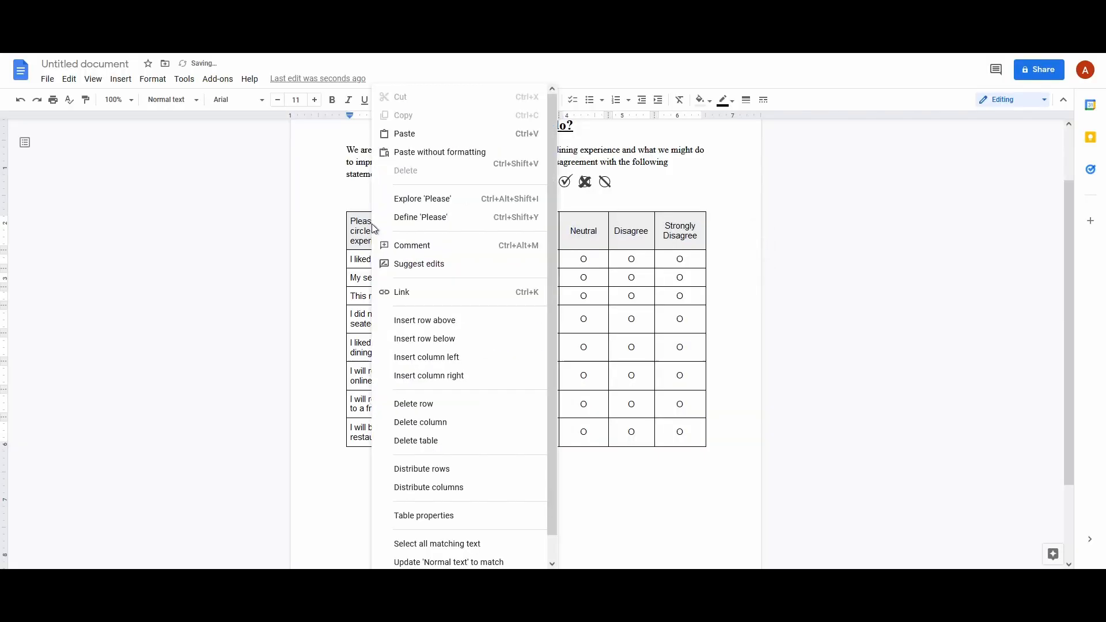
Set the survey table's border colour to white so no grid lines show
left_click(422, 515)
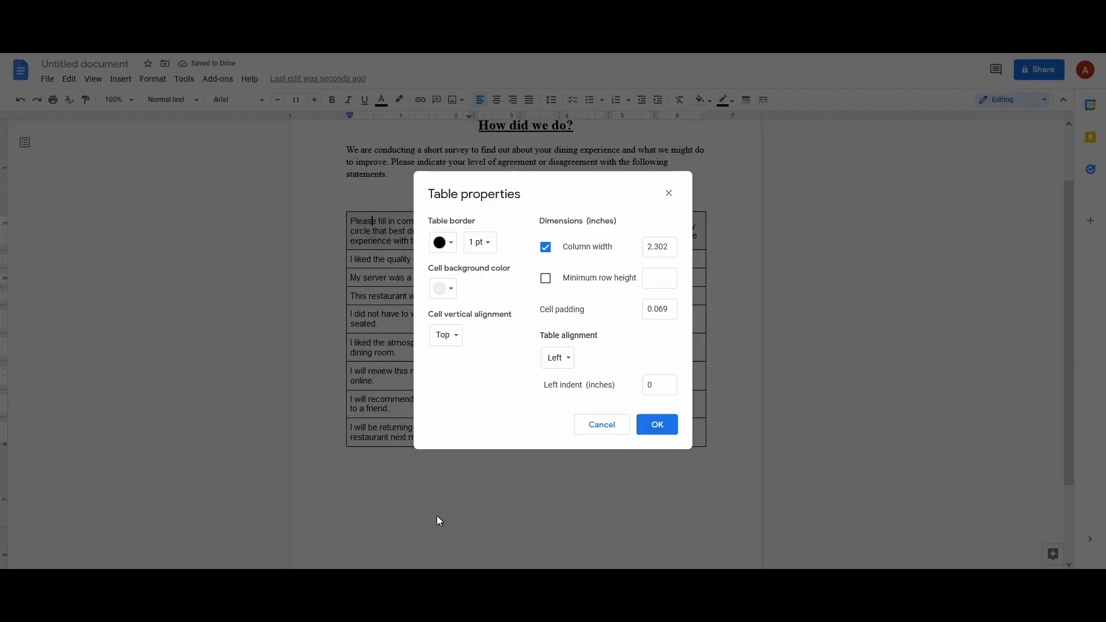
left_click(442, 242)
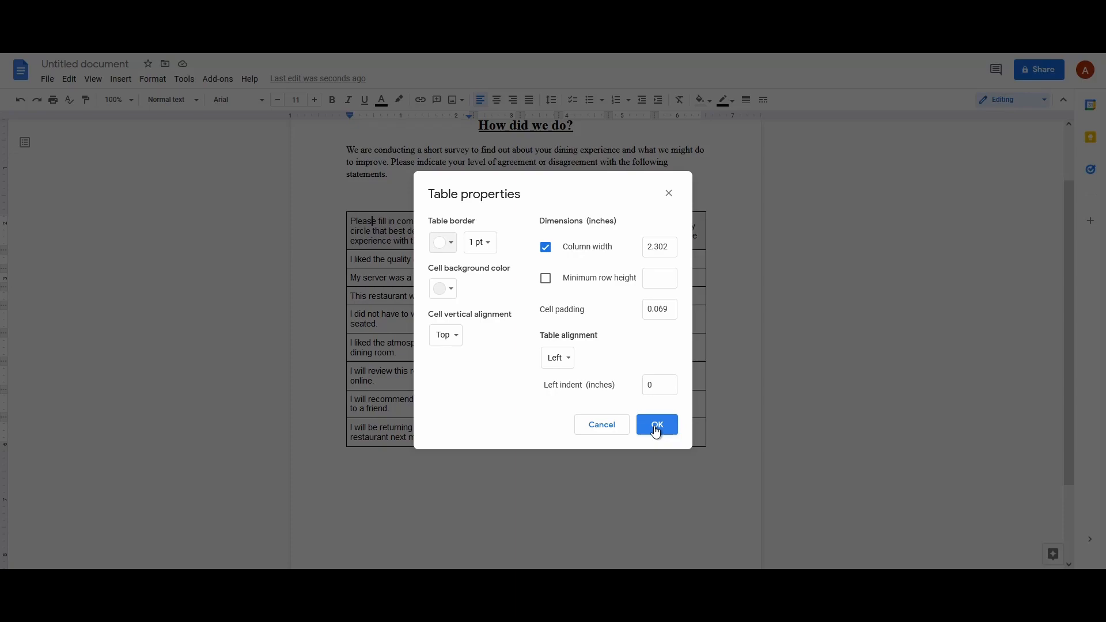
left_click(656, 424)
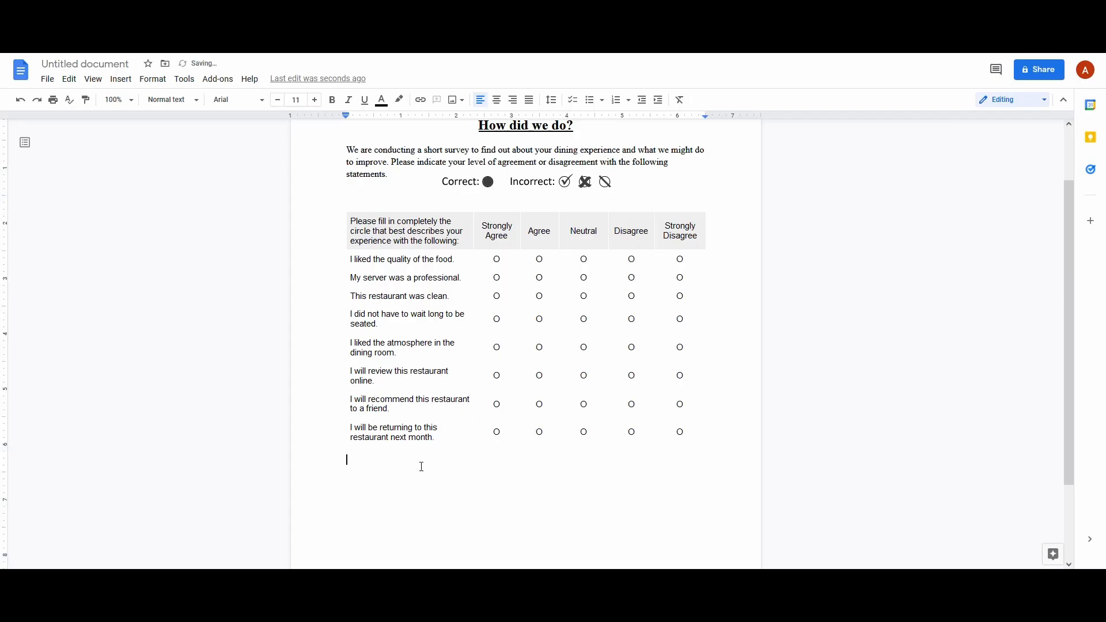
Add 'Do you have additional comments?' with a tall single-cell answer box beneath it
type("Do you have additional comment")
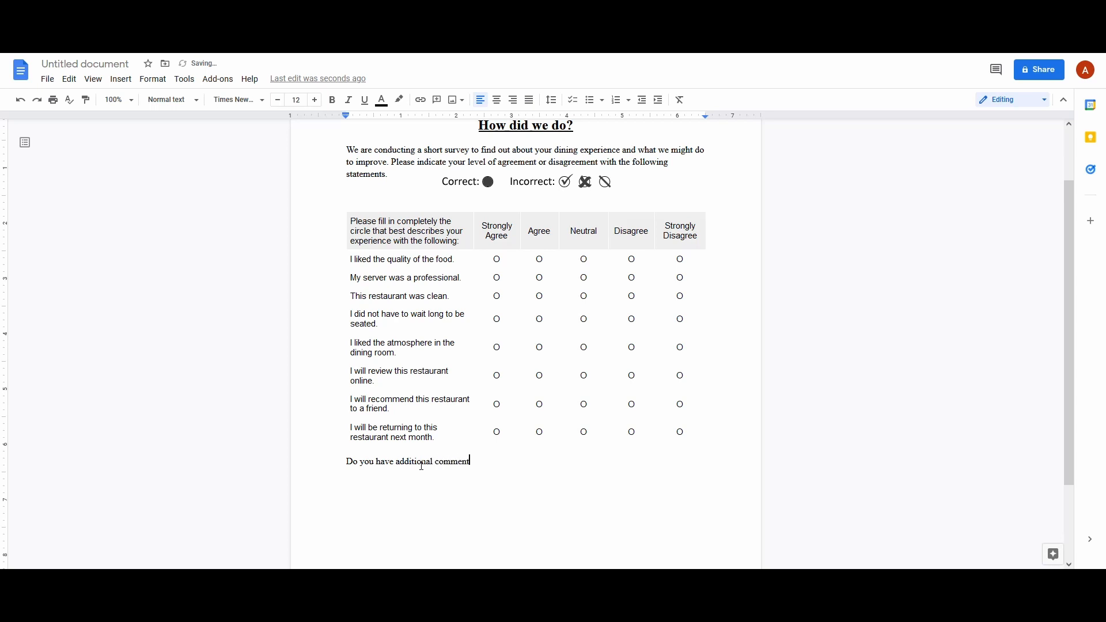
type("s?")
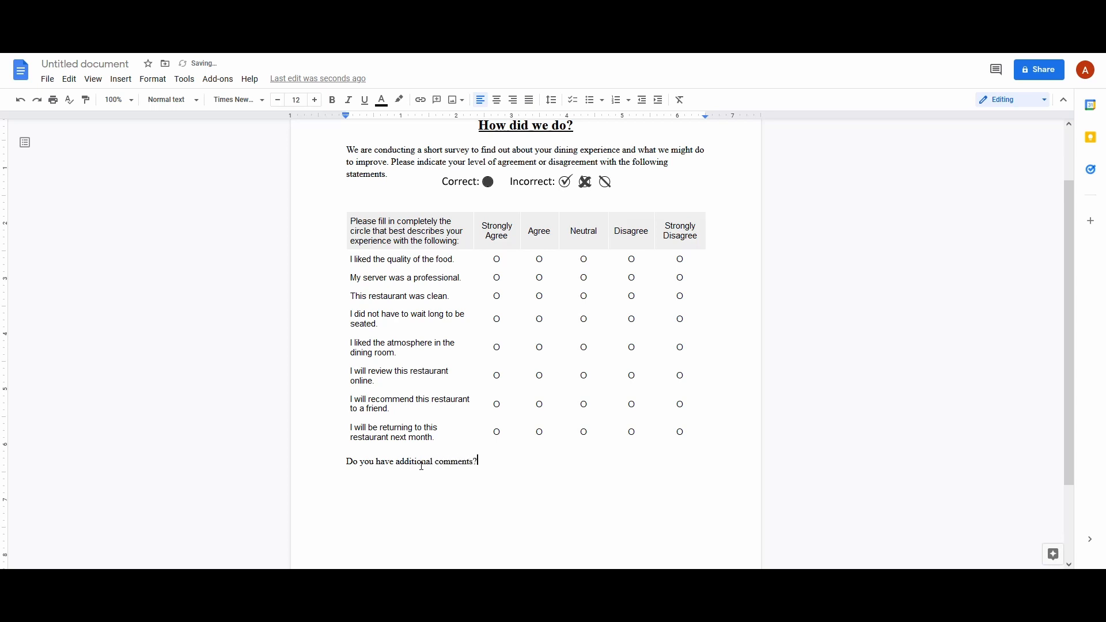
left_click(121, 78)
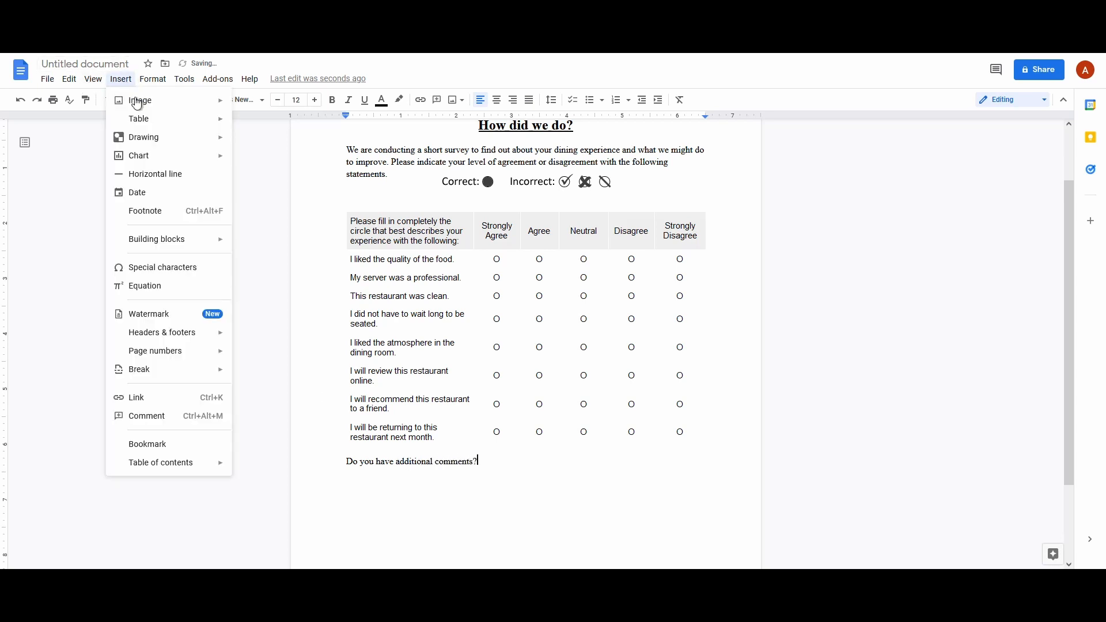
mouse_move(139, 119)
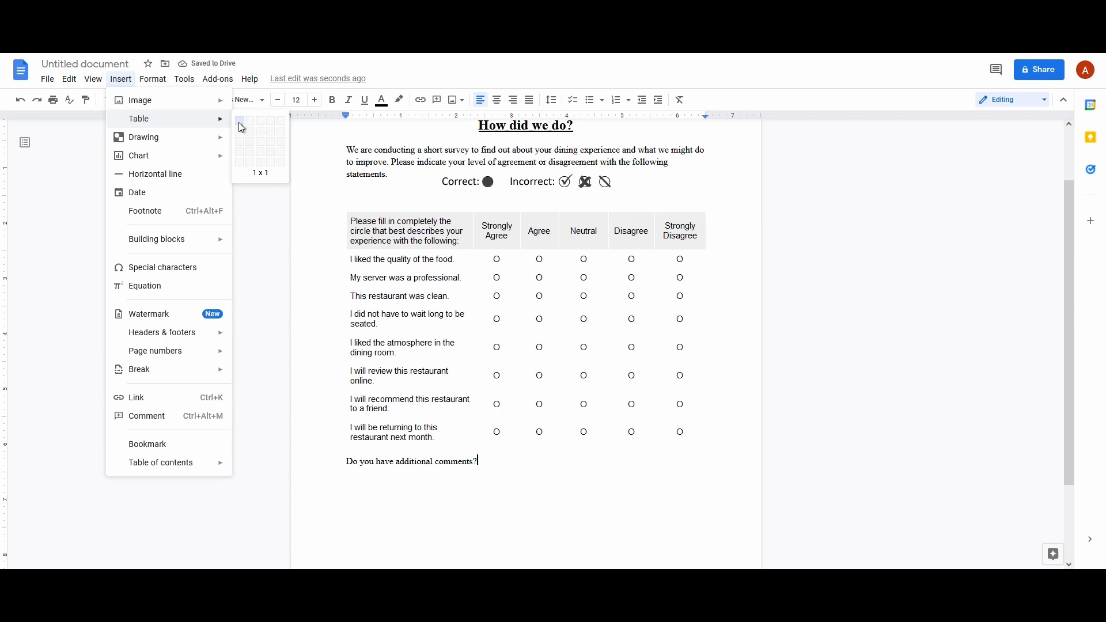
left_click(241, 120)
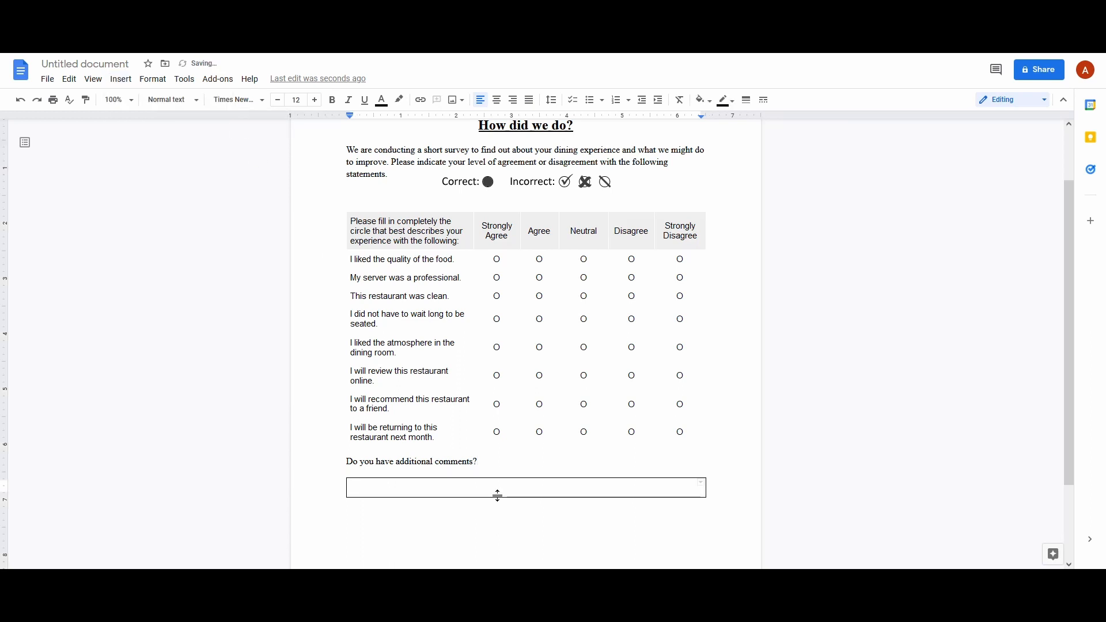
left_click_drag(498, 496, 498, 536)
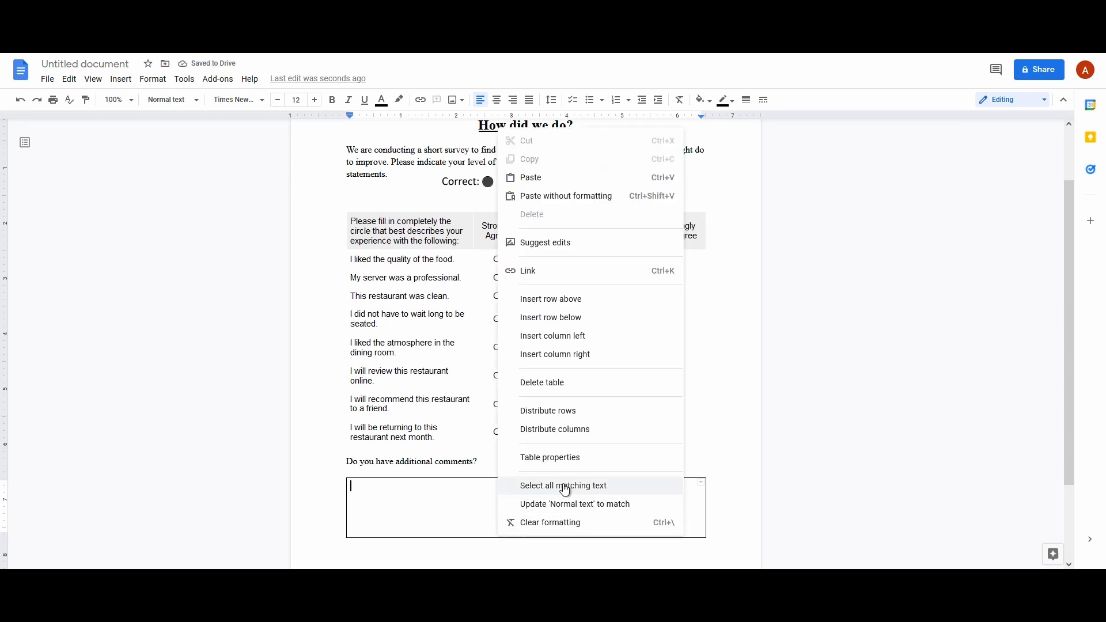
Change the comments box border colour to light gray
left_click(550, 457)
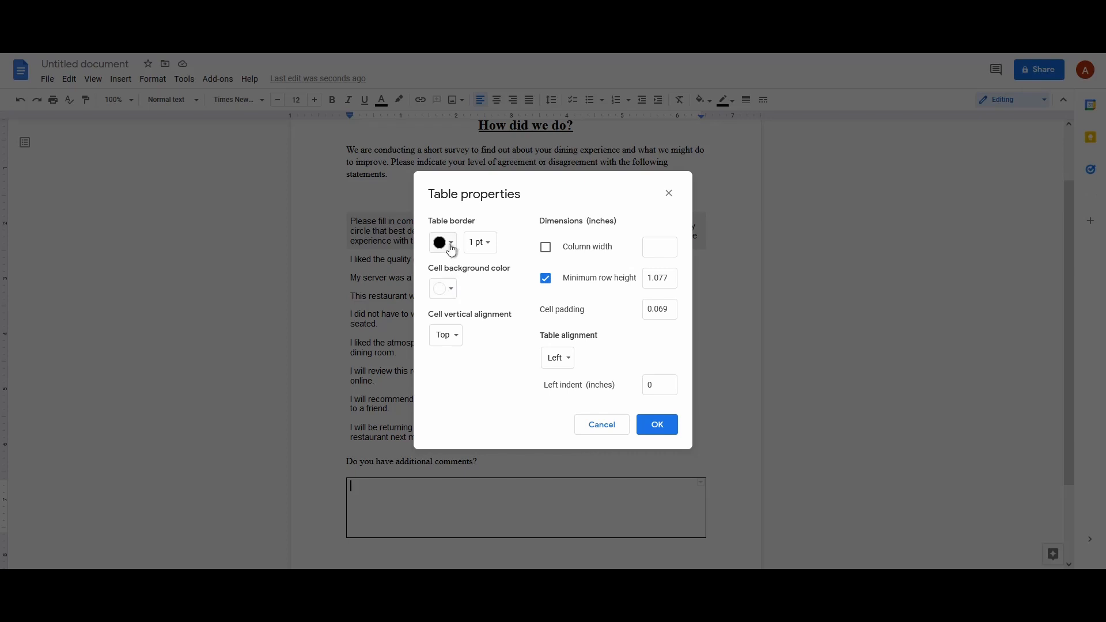
left_click(443, 242)
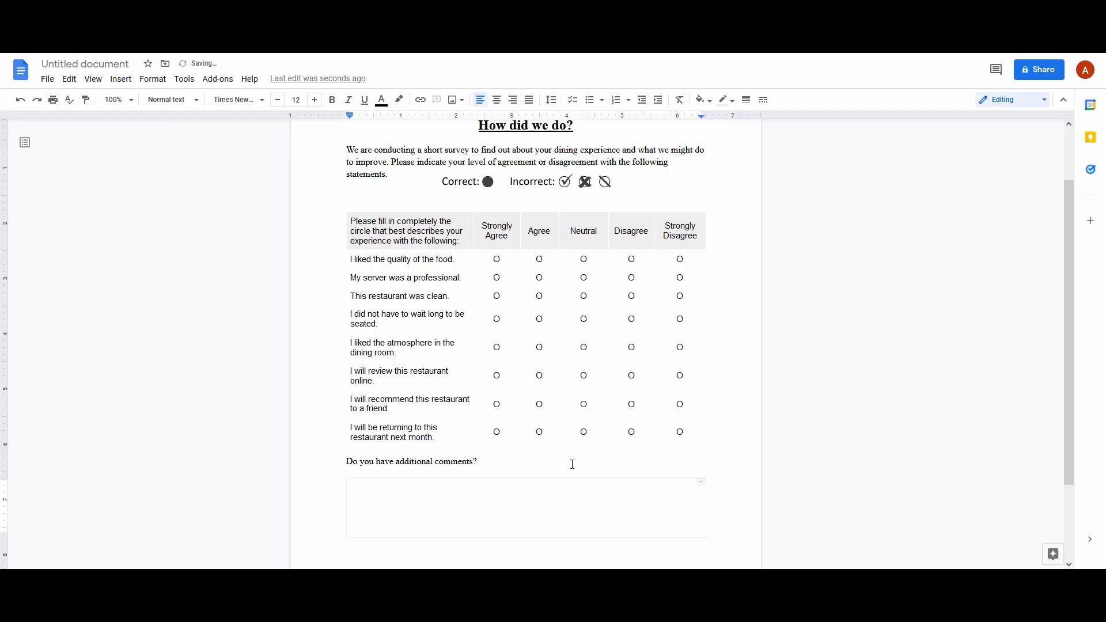
scroll("down", 3)
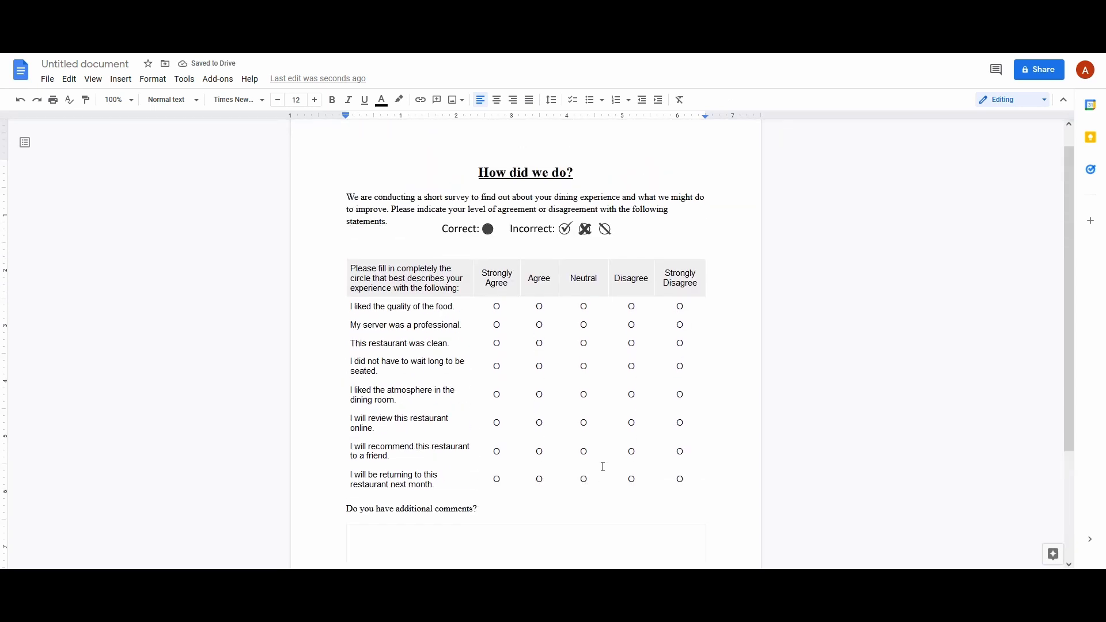
scroll("down", 3)
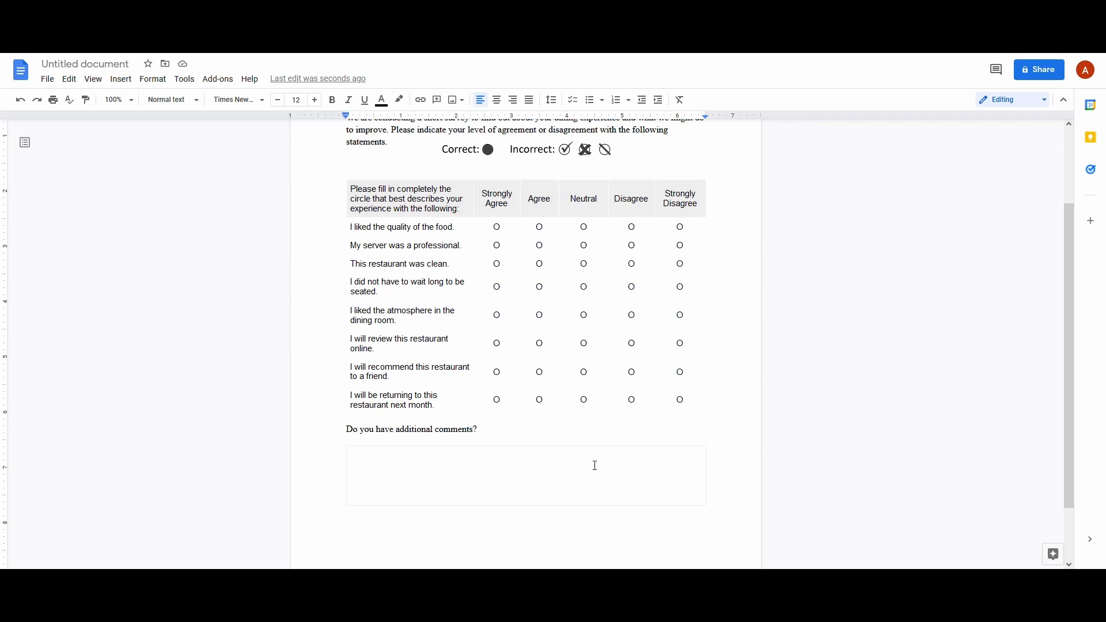